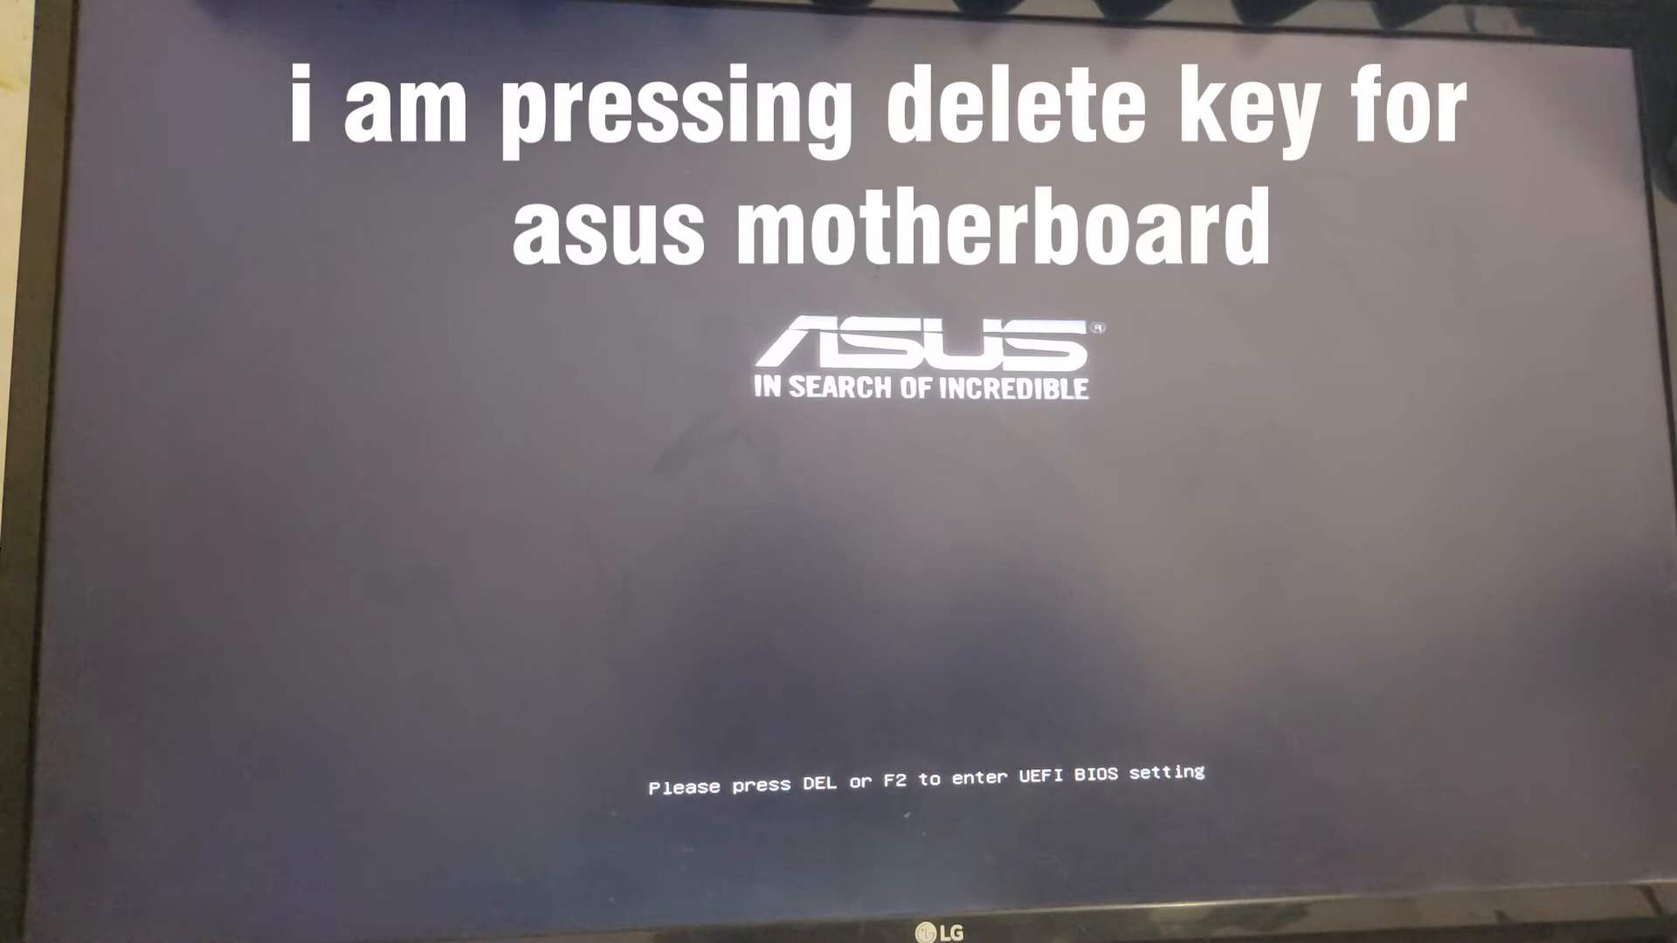
# Step: Enter the UEFI BIOS setup with Delete during the ASUS boot screen
pyautogui.press('delete')
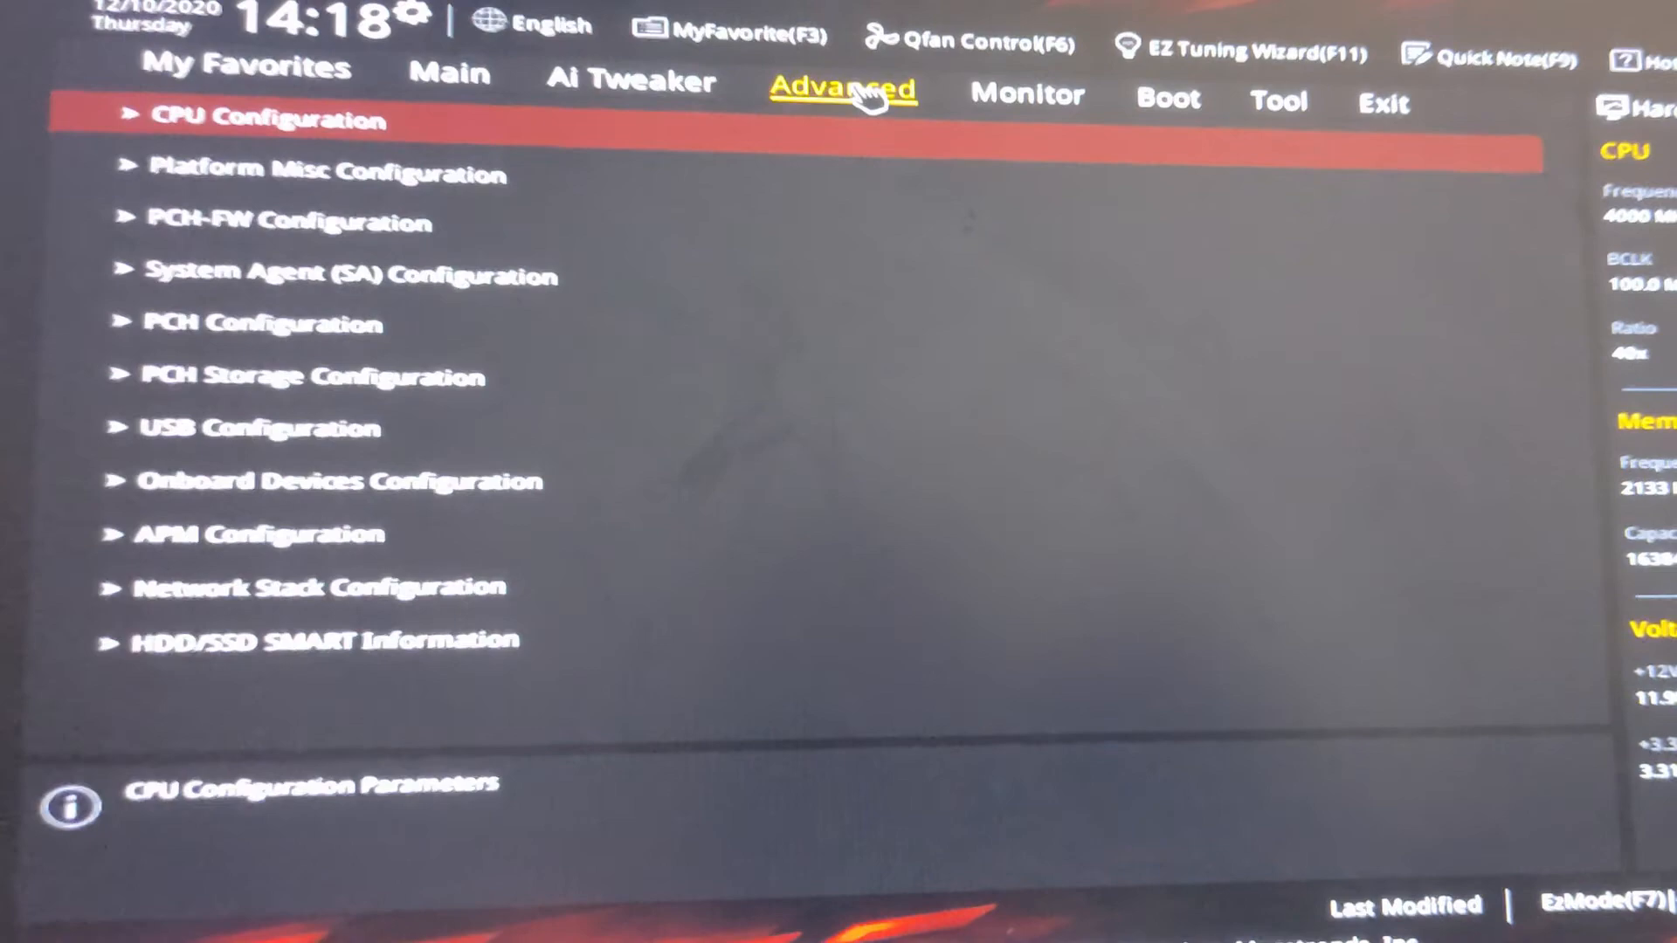
# Step: Set Intel Virtualization Technology to Enabled in Advanced > CPU Configuration
pyautogui.click(264, 120)
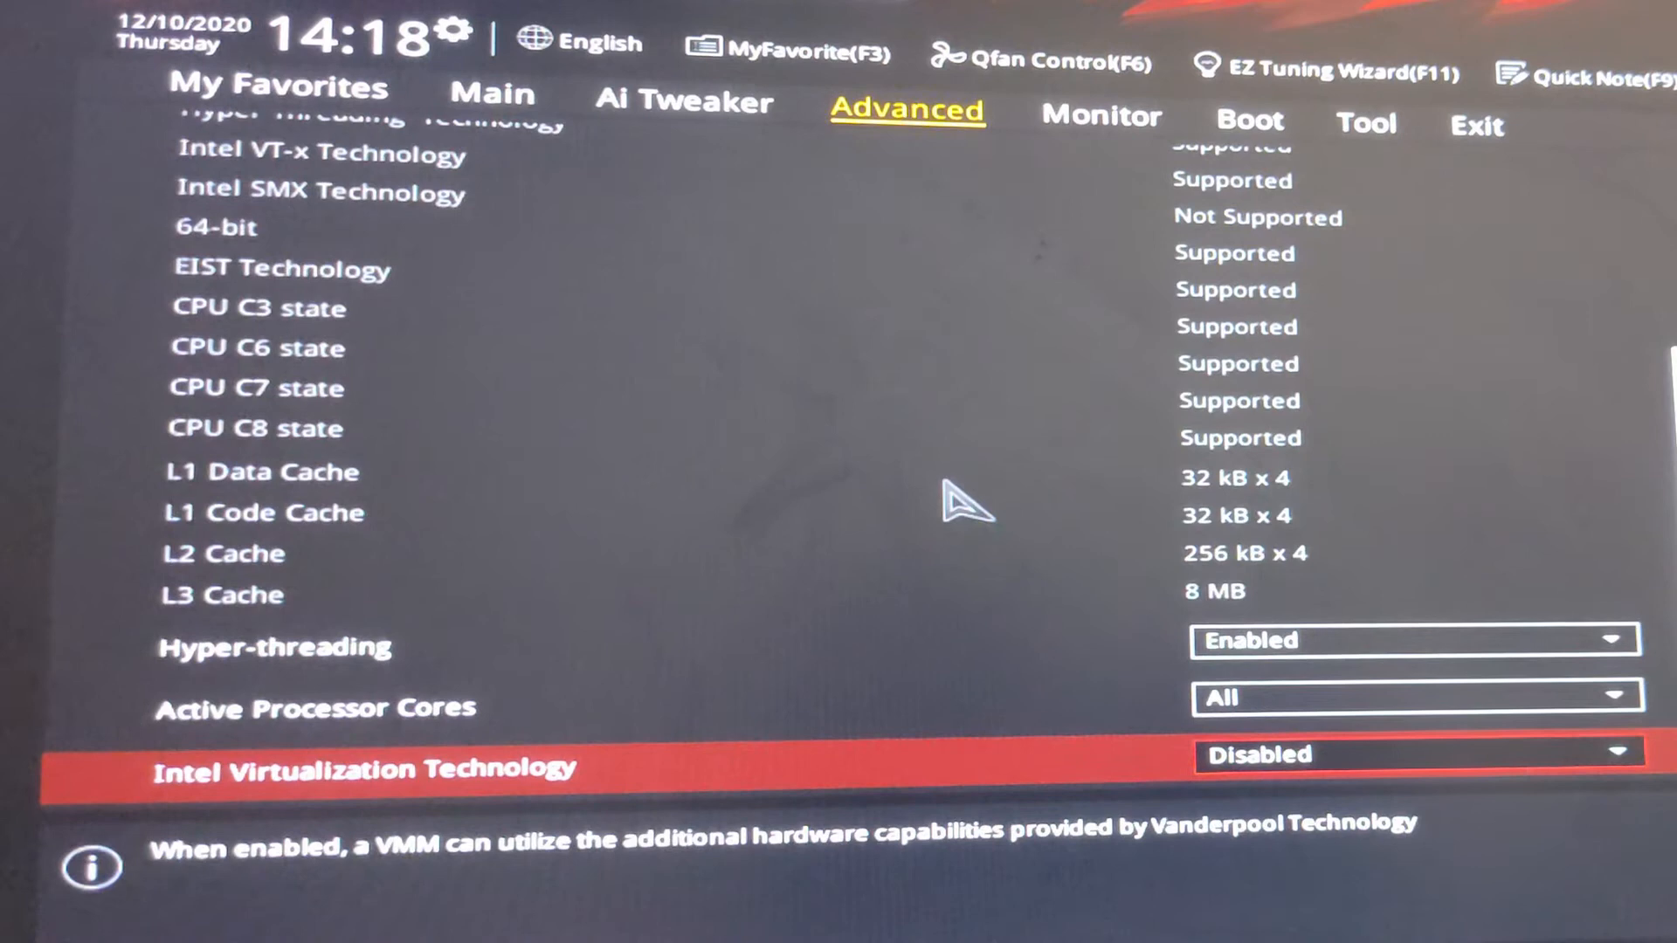
pyautogui.scroll(-3)
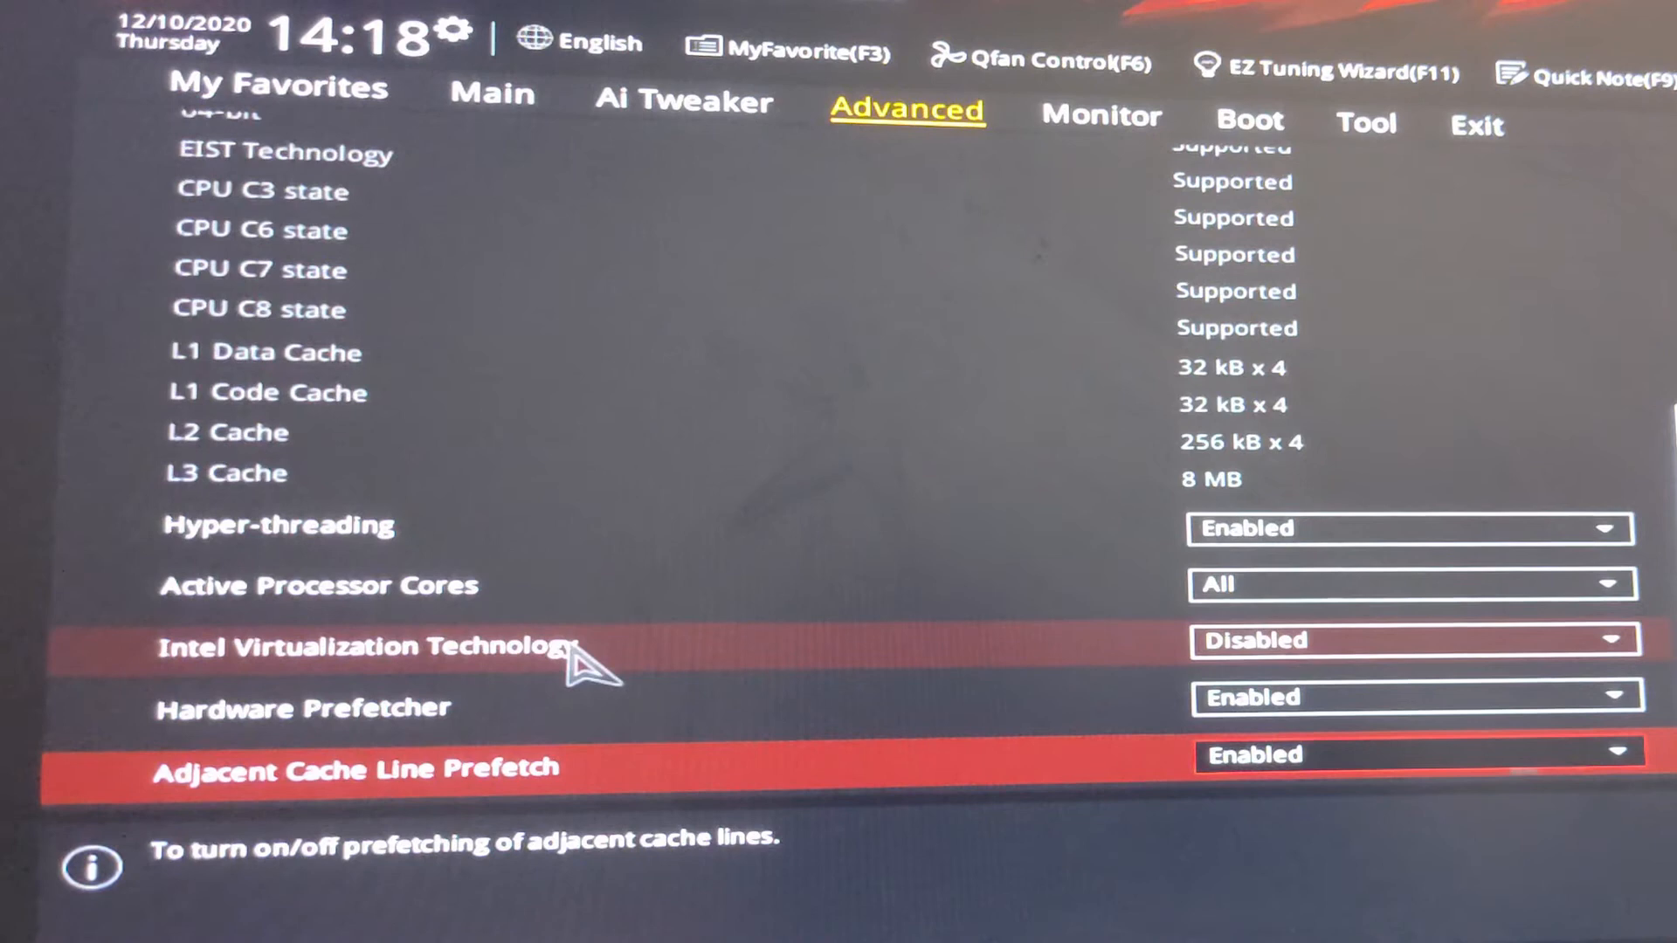
pyautogui.click(1412, 641)
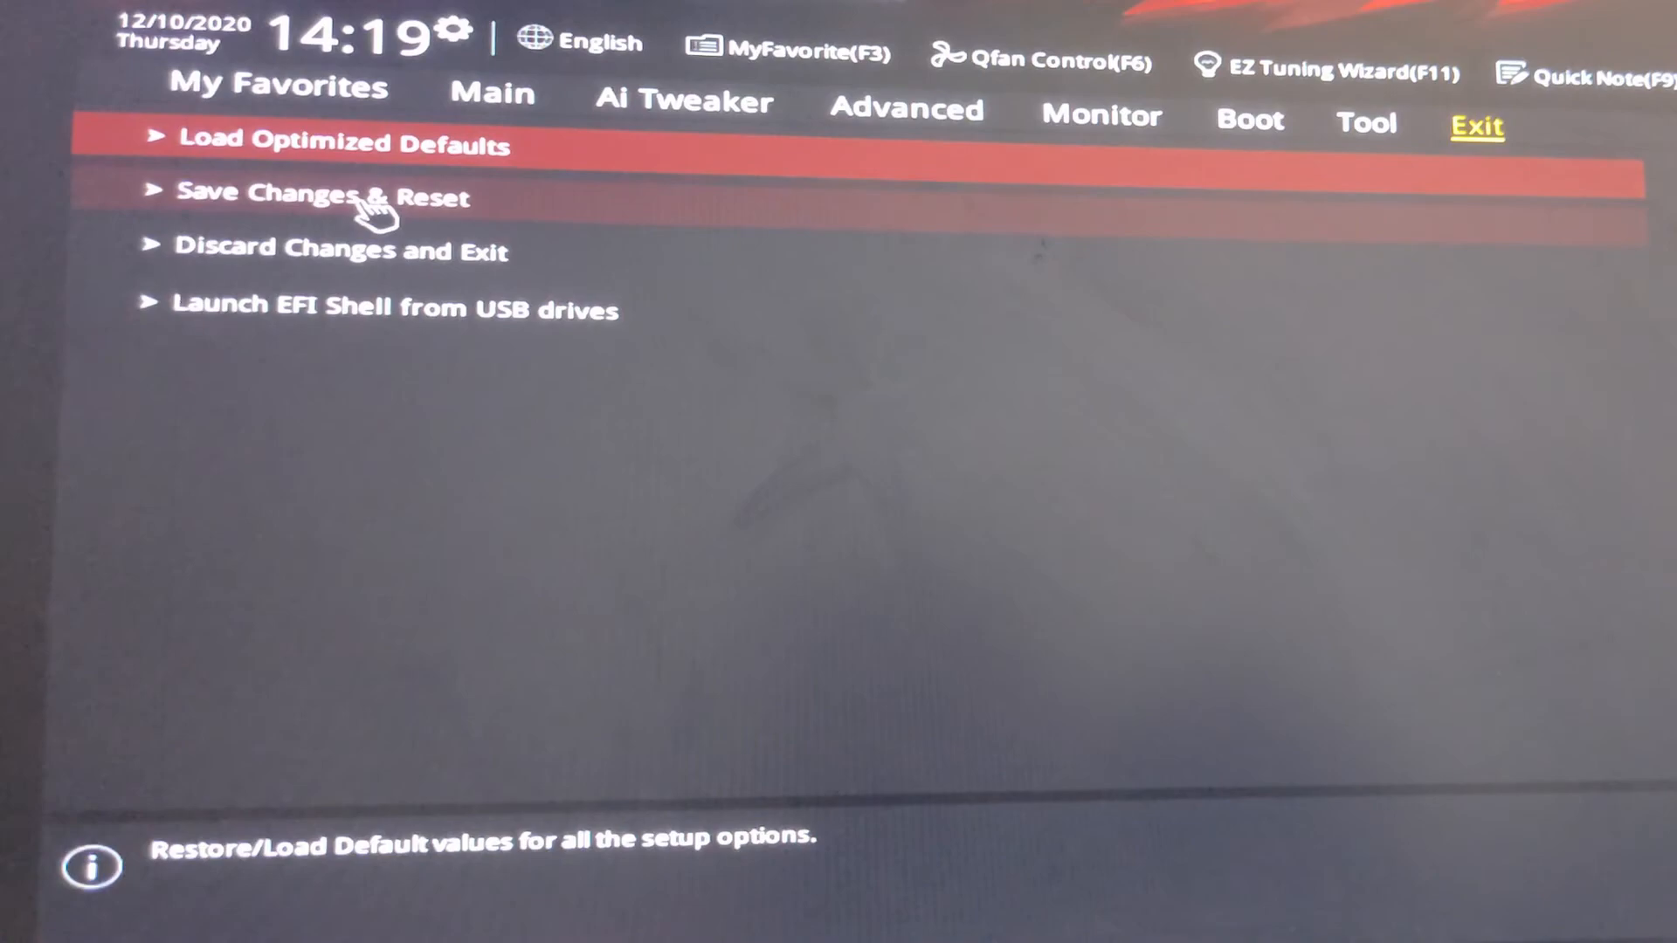
# Step: Choose Save Changes & Reset from the Exit menu to reboot into Windows
pyautogui.click(318, 196)
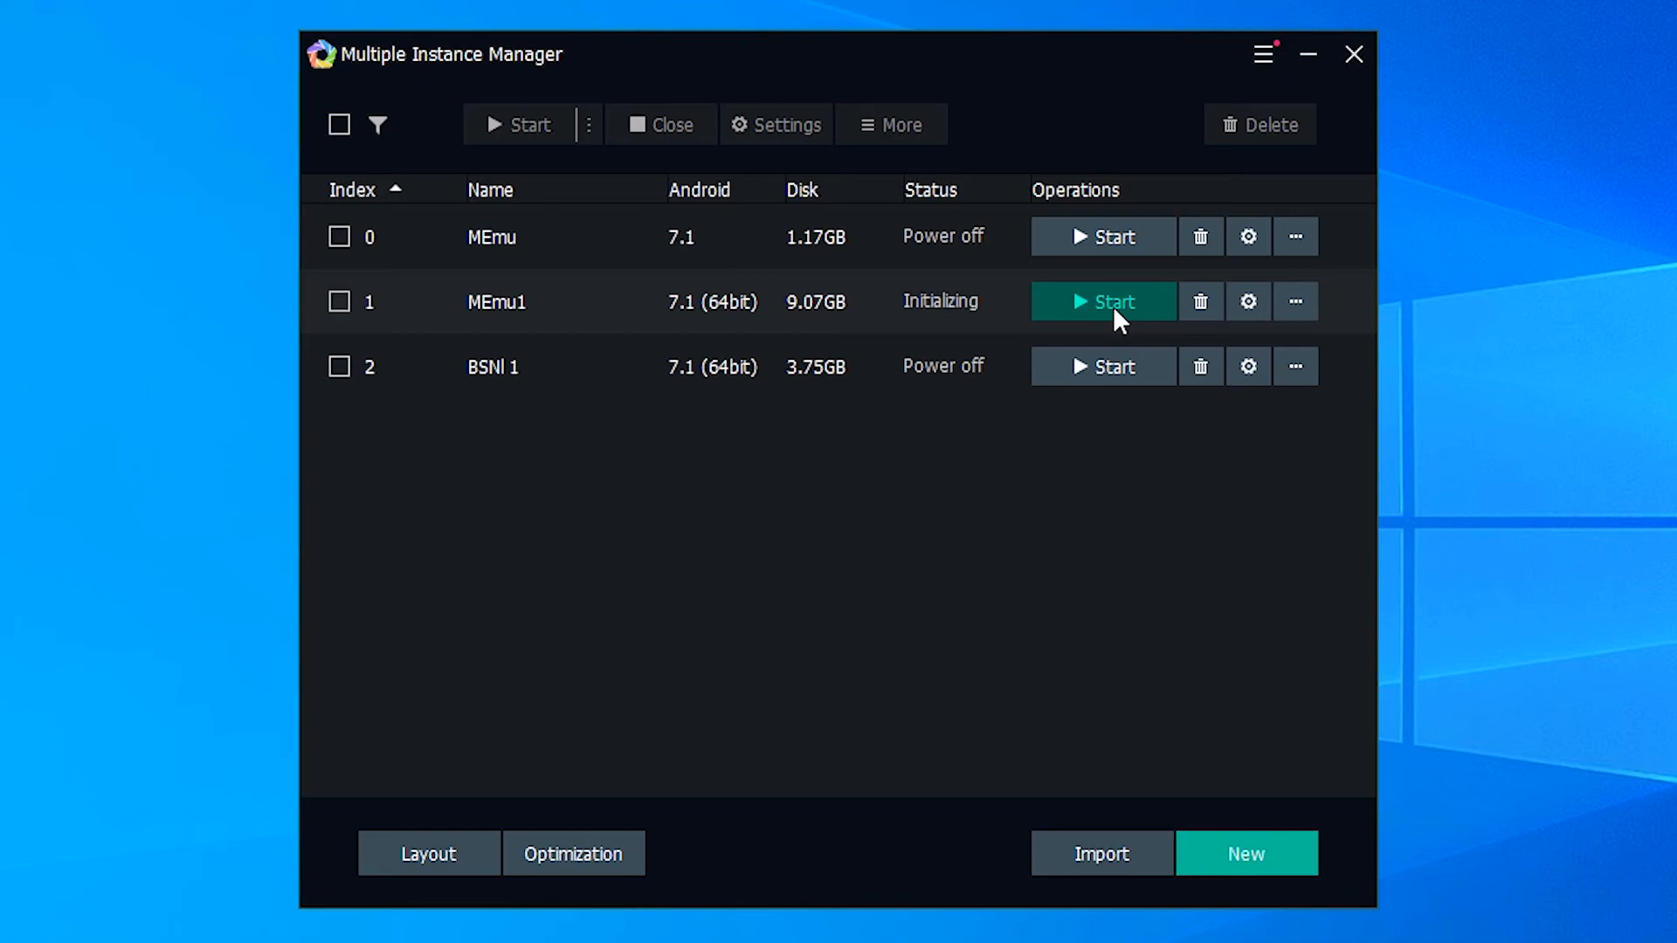
# Step: Start the MEmu1 instance from the Multiple Instance Manager
pyautogui.click(1102, 300)
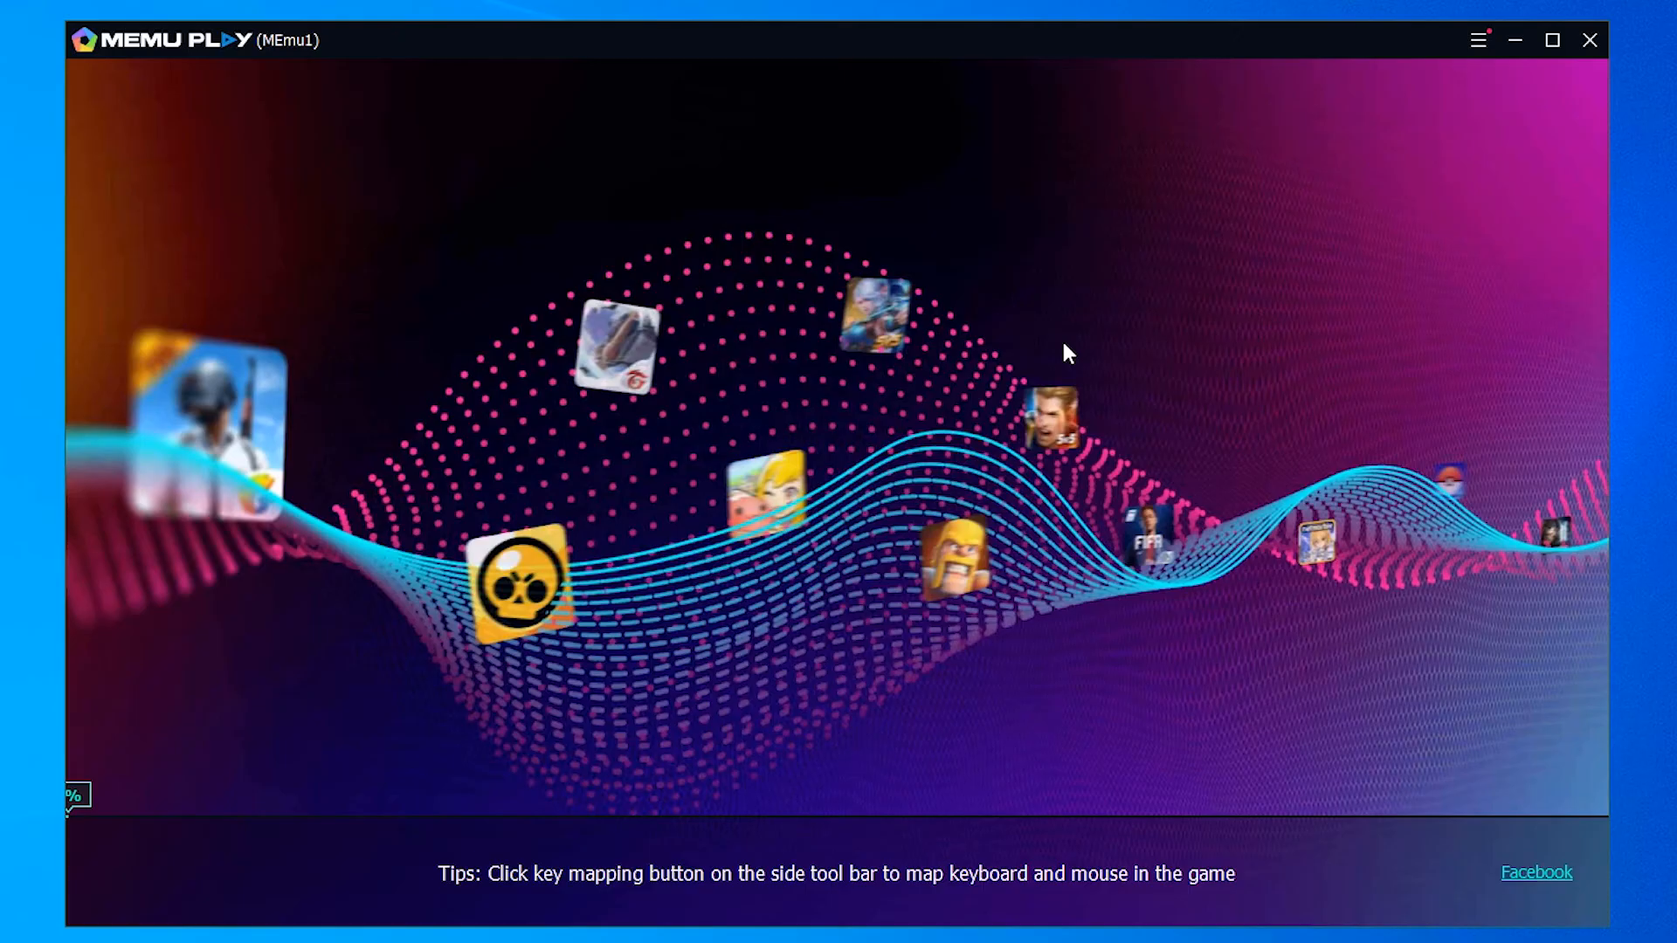